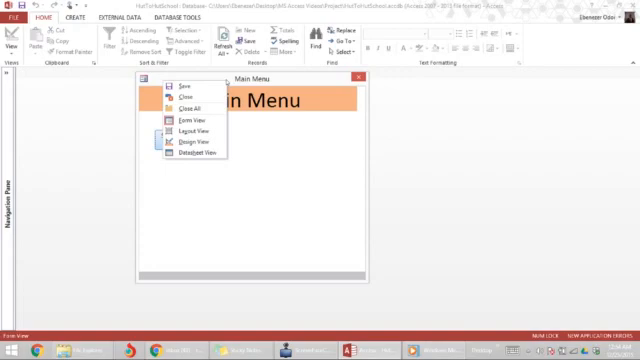
pyautogui.moveTo(195, 143)
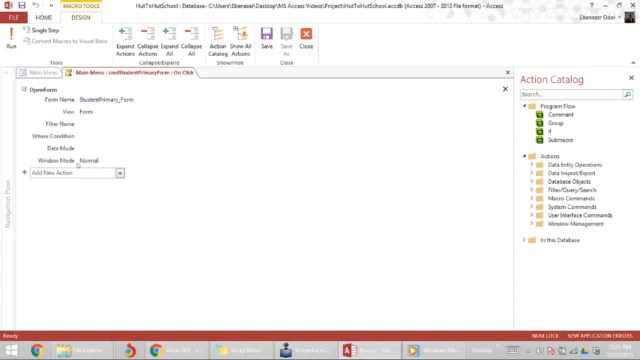
pyautogui.moveTo(75, 165)
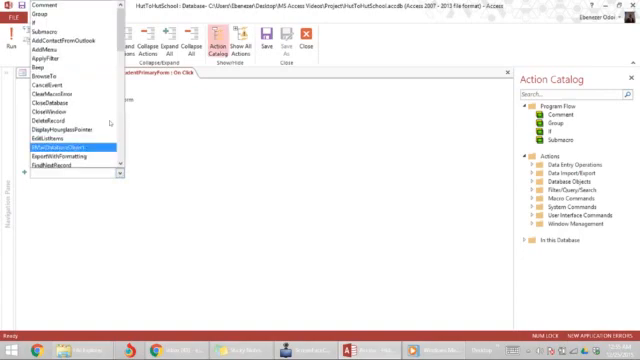
# Add a CloseWindow action after OpenForm that closes the Main Menu form without saving.
pyautogui.scroll(-3)
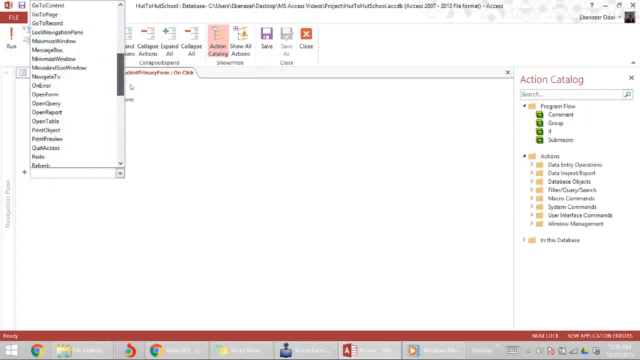
pyautogui.scroll(-3)
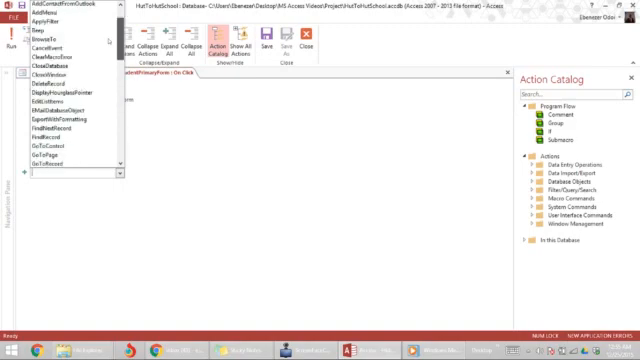
pyautogui.click(38, 72)
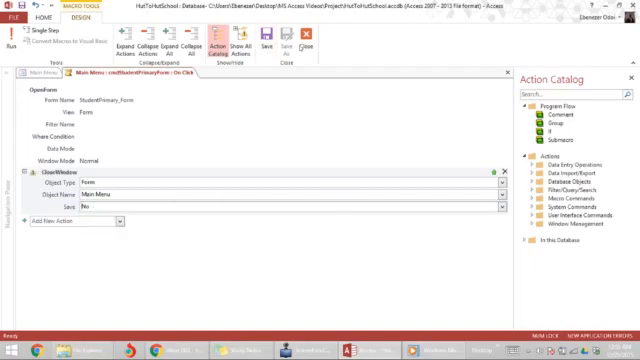
pyautogui.moveTo(304, 43)
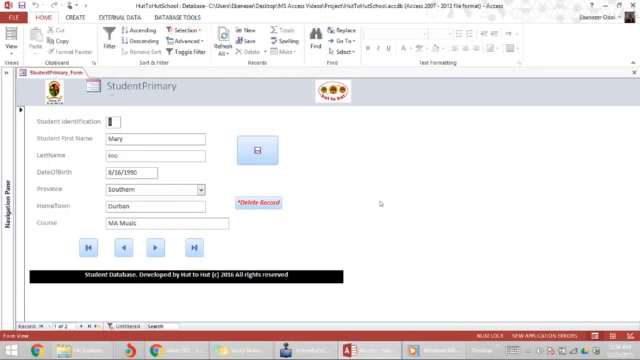
pyautogui.moveTo(377, 200)
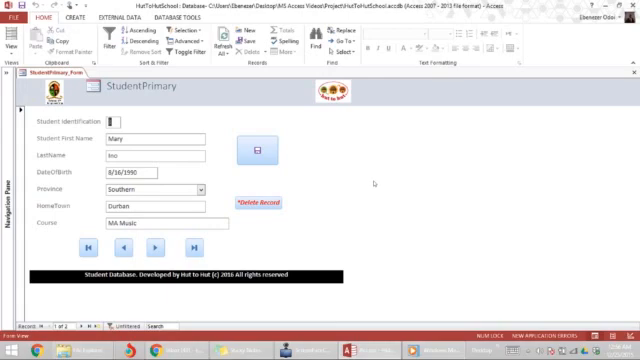